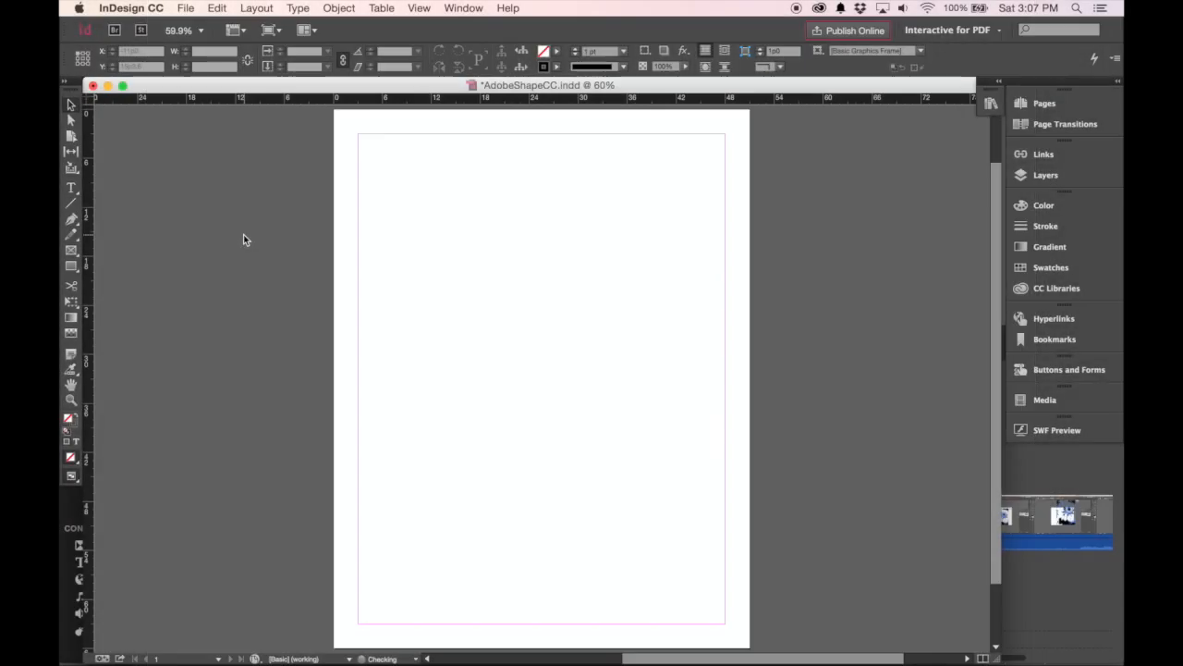
mouse_move(258, 241)
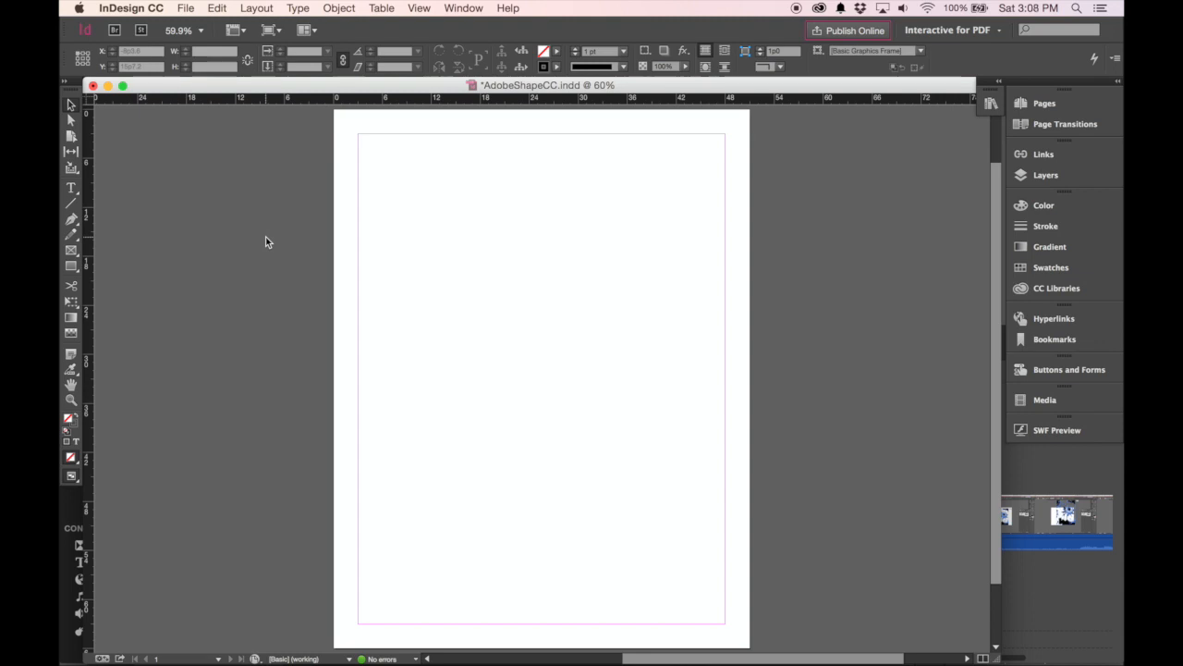
mouse_move(281, 249)
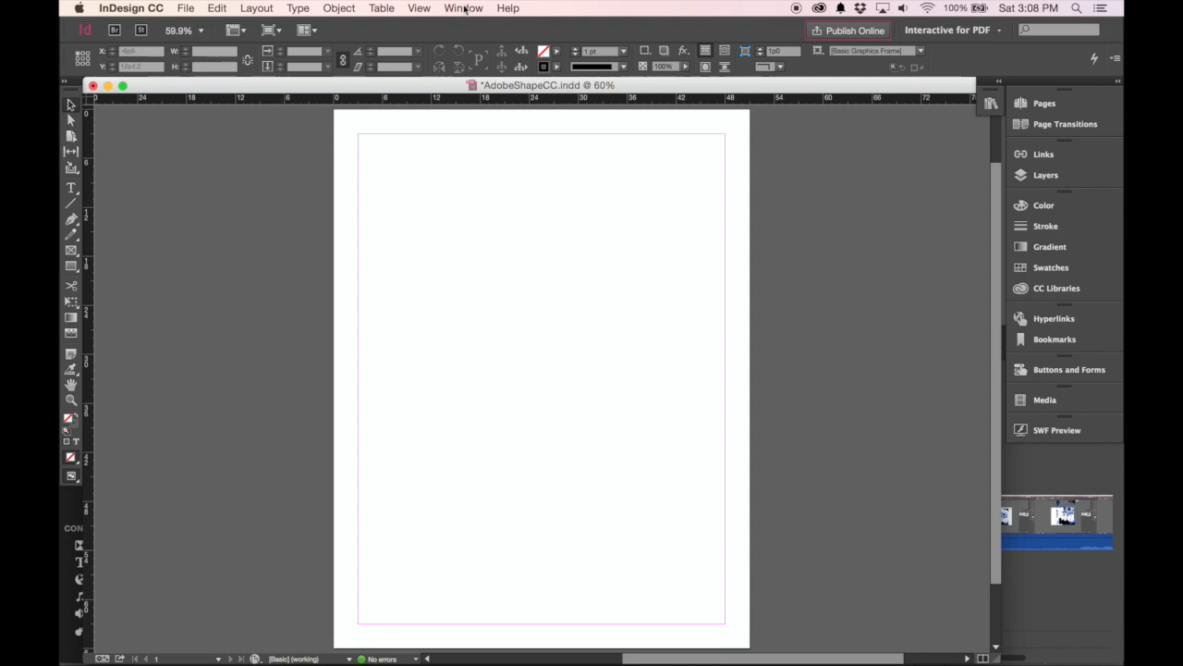
- Show the Window menu's list of available panels
left_click(463, 8)
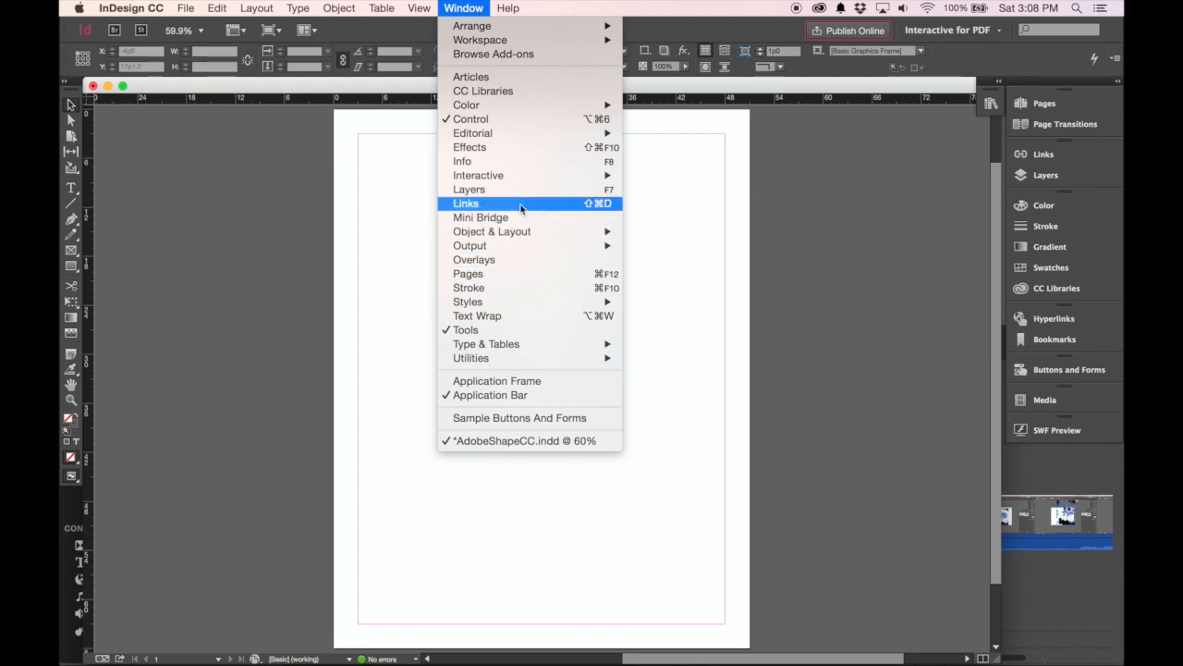
mouse_move(514, 132)
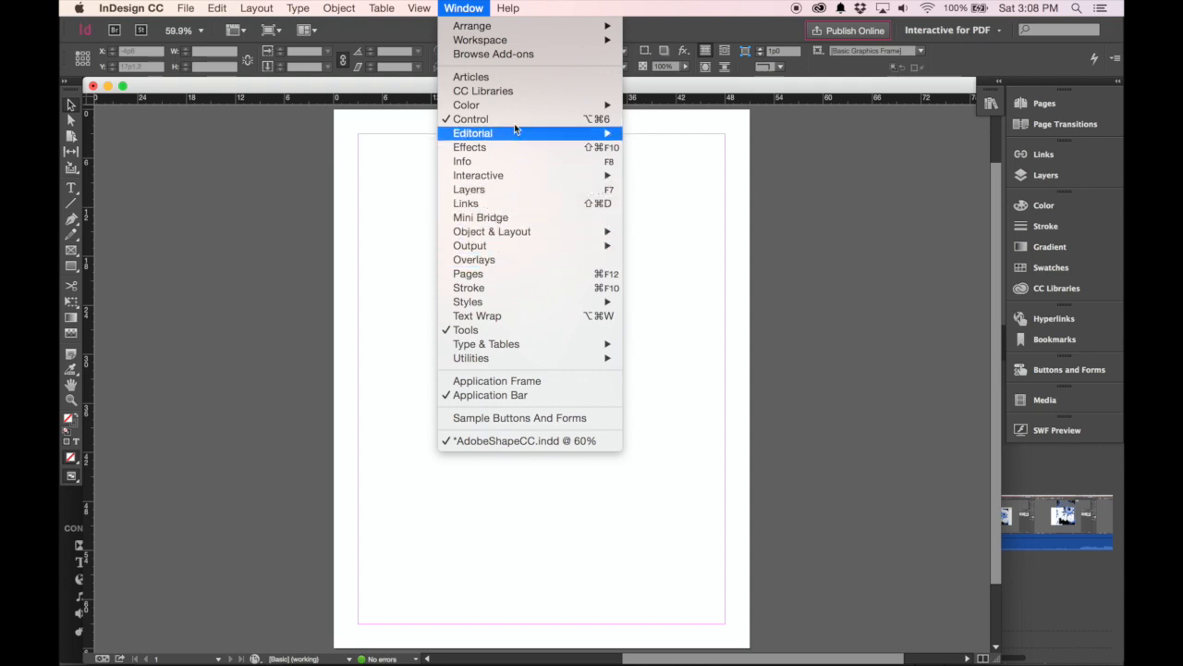
mouse_move(483, 91)
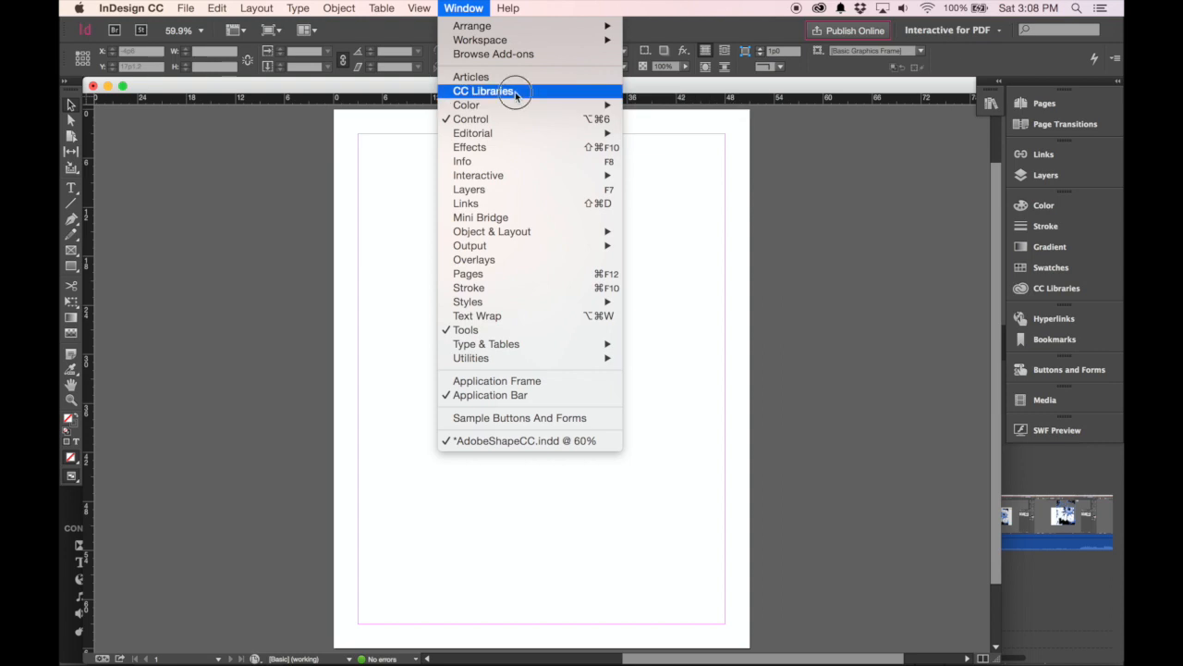
- Open the CC Libraries panel showing the Adobe Shape Library's Flower graphics
left_click(483, 91)
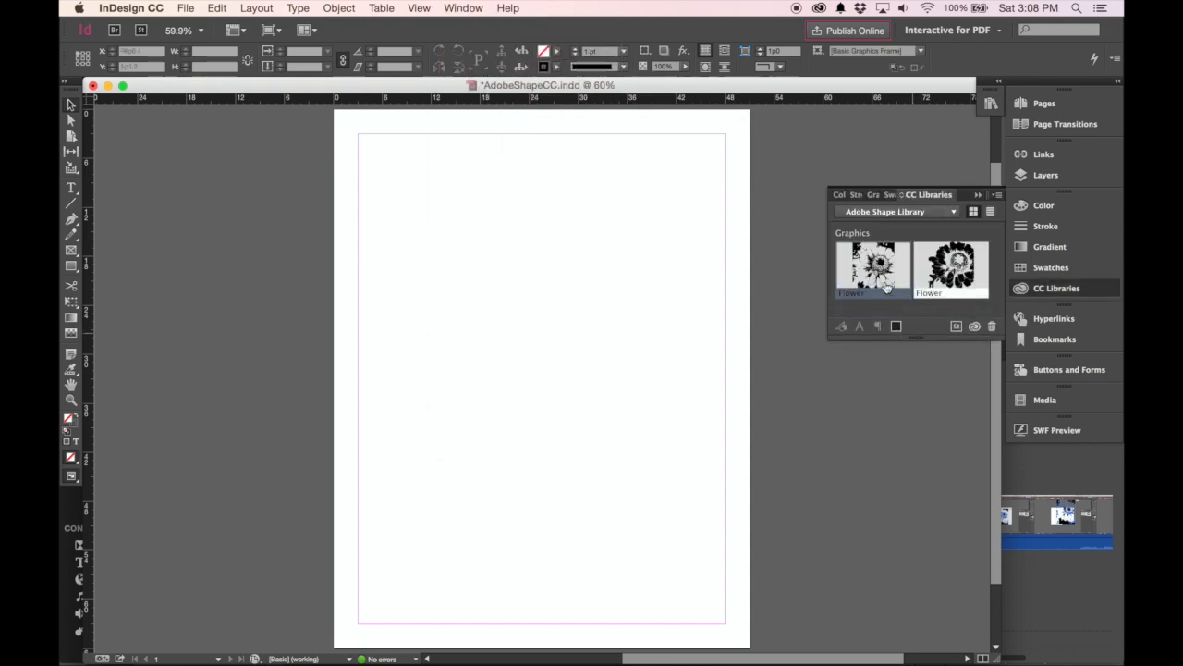
mouse_move(872, 268)
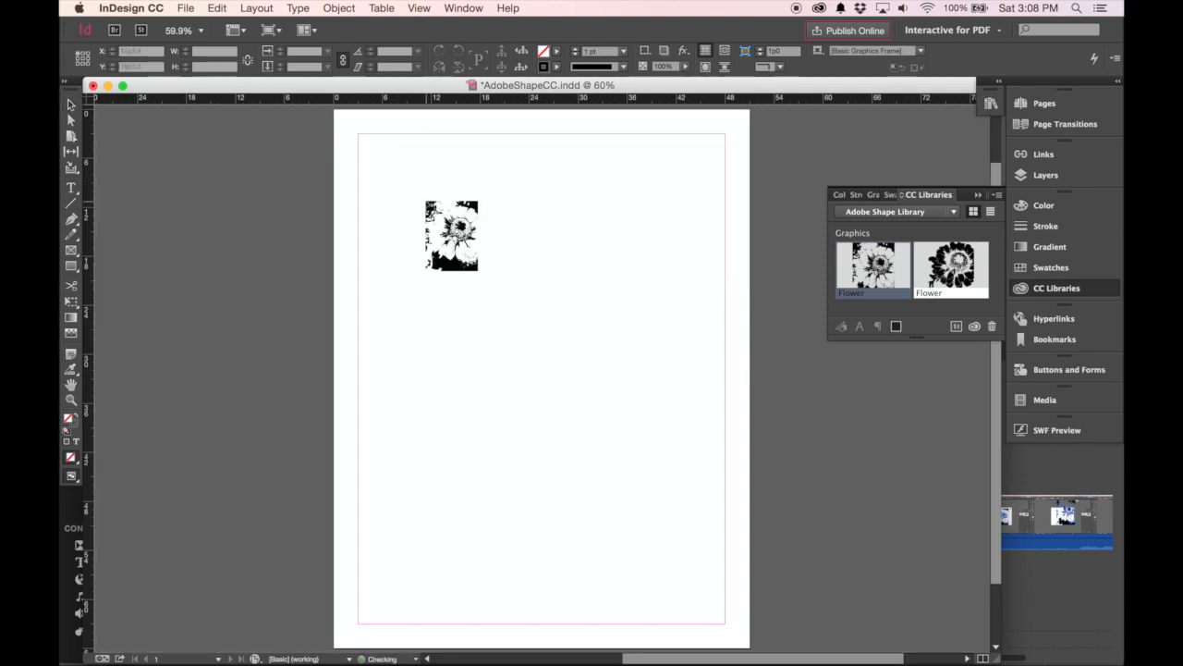
- Reposition the Flower graphic and scale it up to fill most of the page
left_click_drag(451, 235, 469, 270)
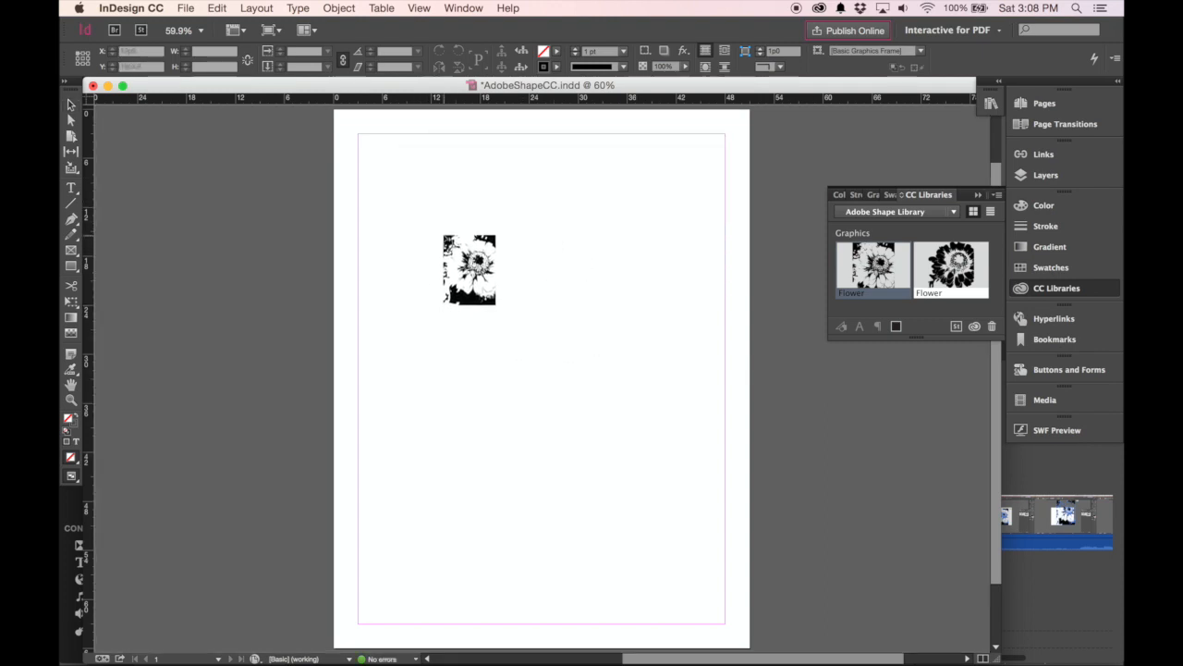
left_click_drag(469, 270, 452, 241)
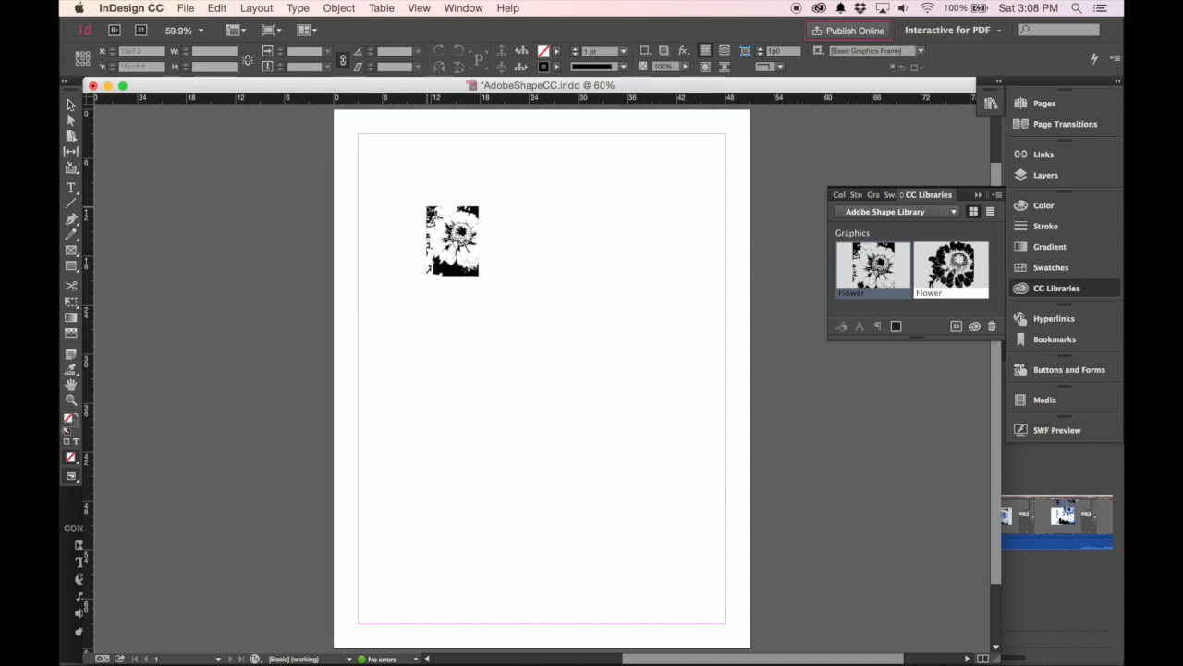
left_click_drag(452, 240, 414, 198)
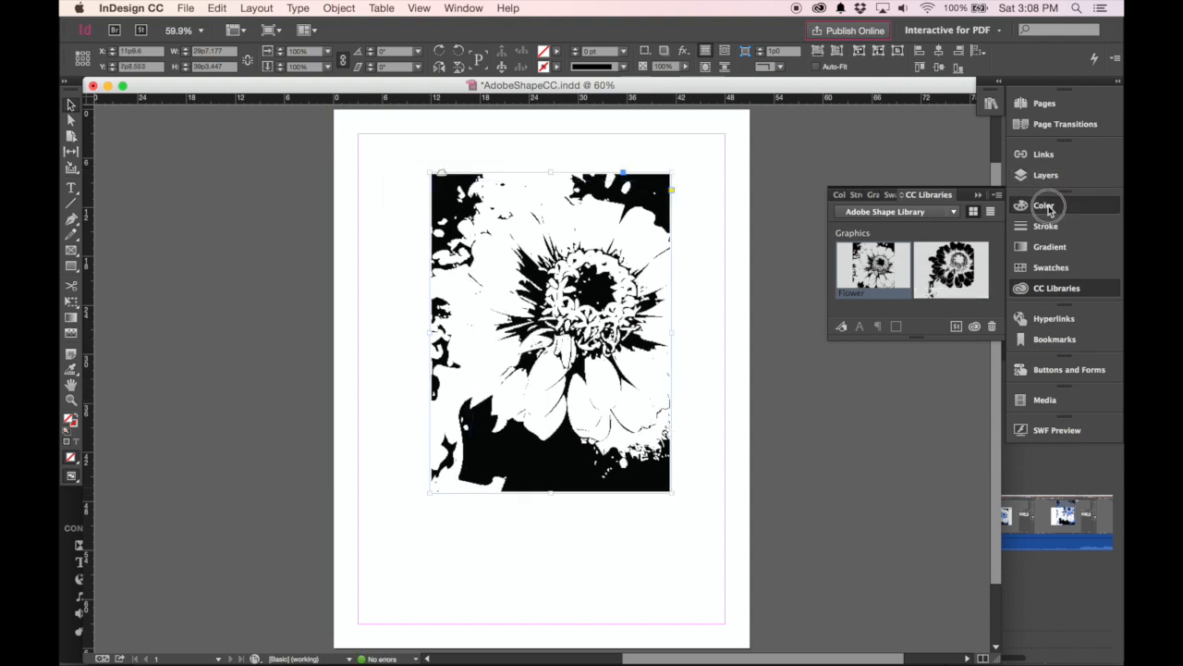
- Fill the frame magenta (C0 M100 Y0 K0), deselect, and return to CC Libraries
left_click(1044, 205)
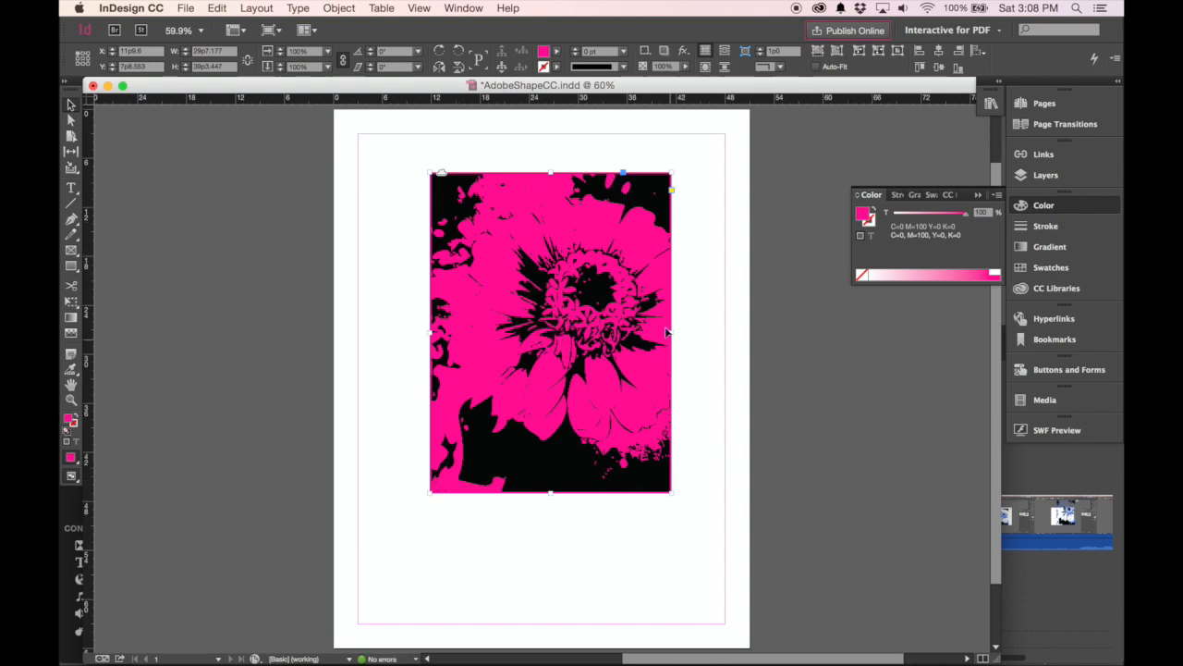
left_click(705, 265)
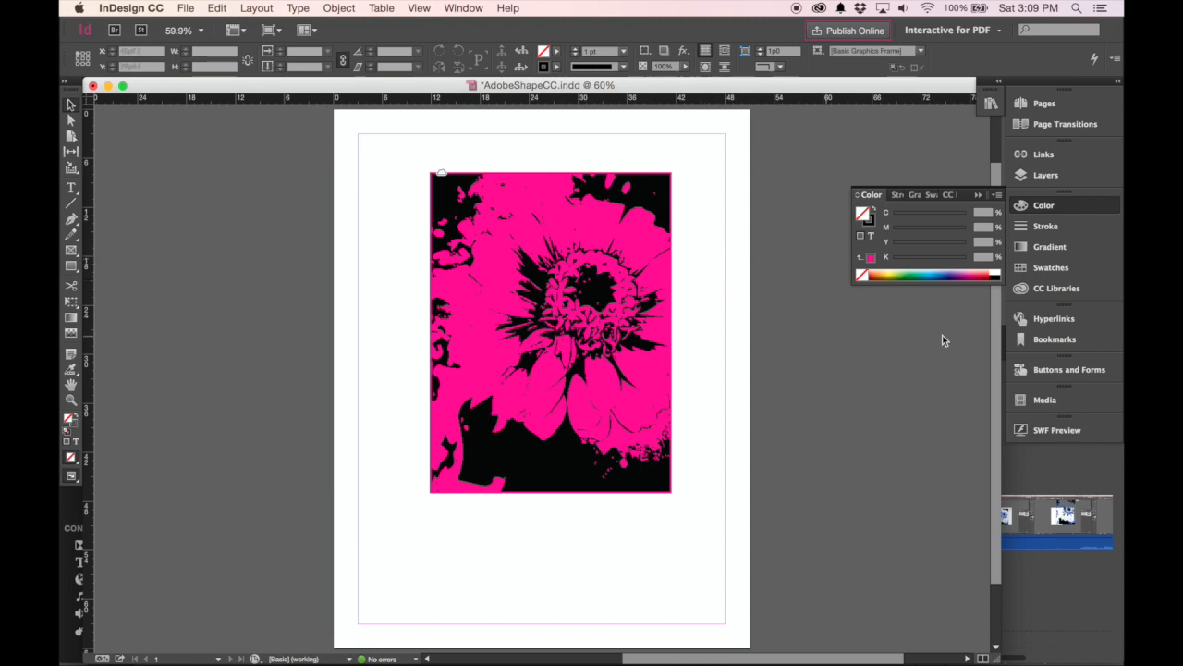
left_click(1057, 288)
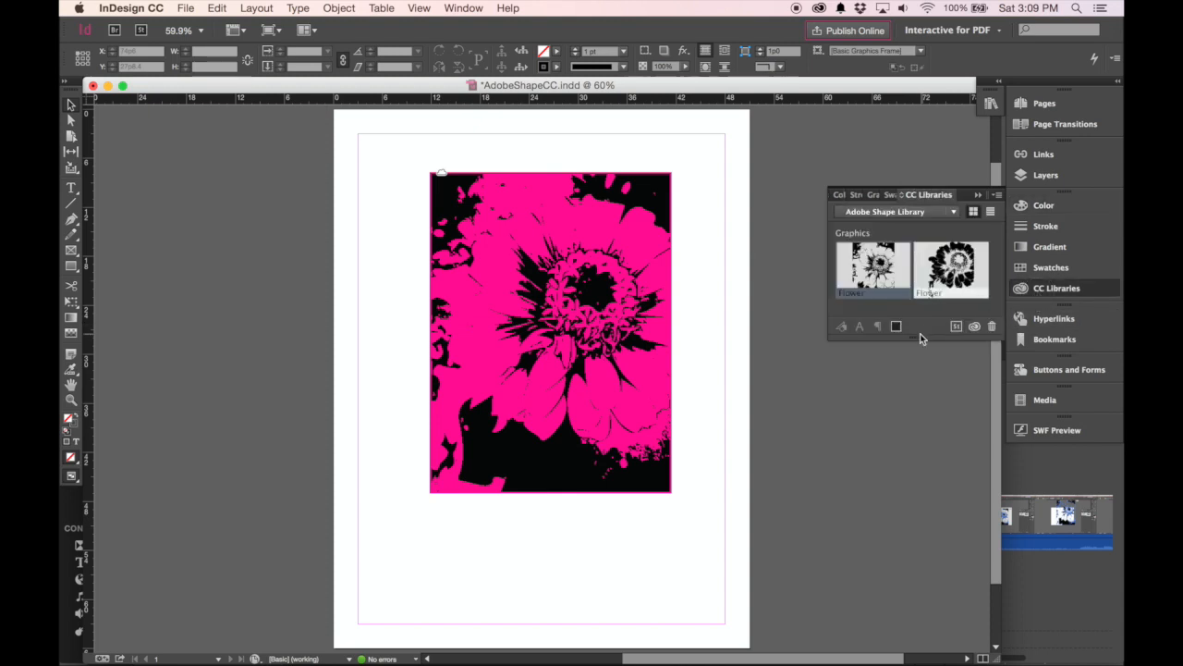